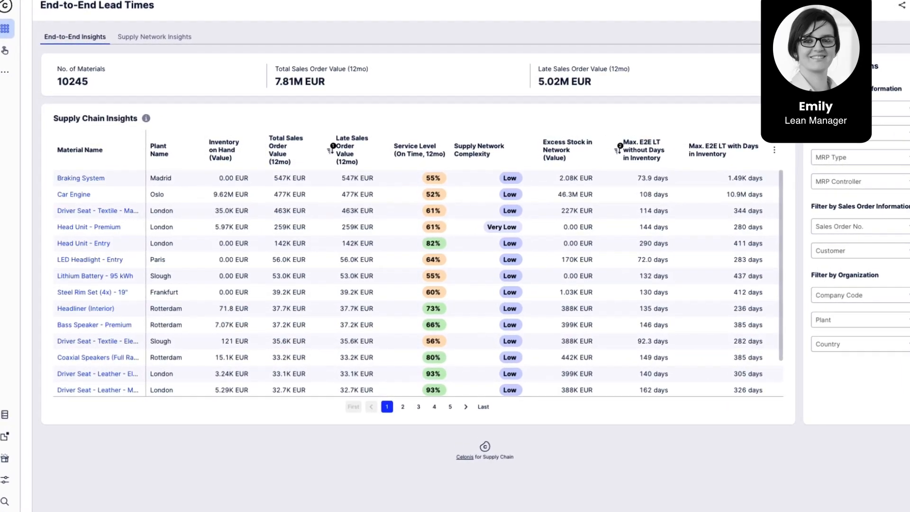
Open the Braking System material's Supply Network view to review its supply streams.
scroll("down", 3)
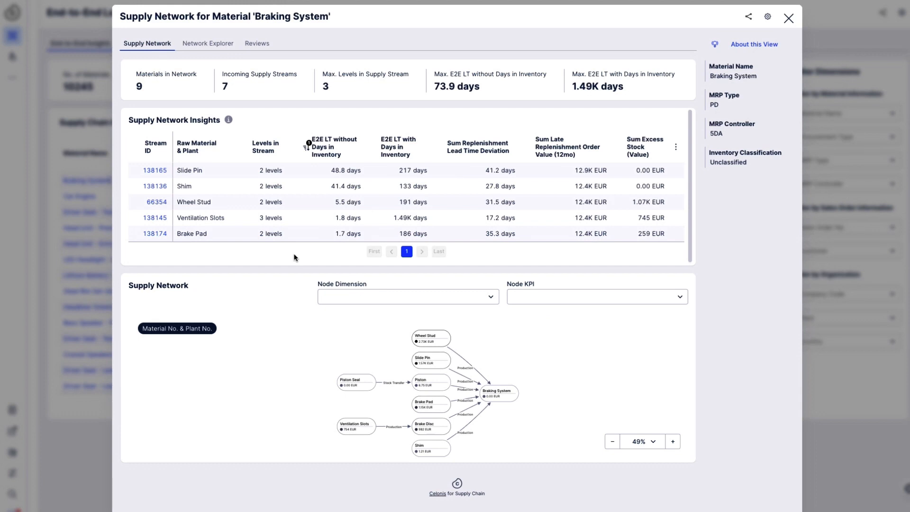
mouse_move(562, 384)
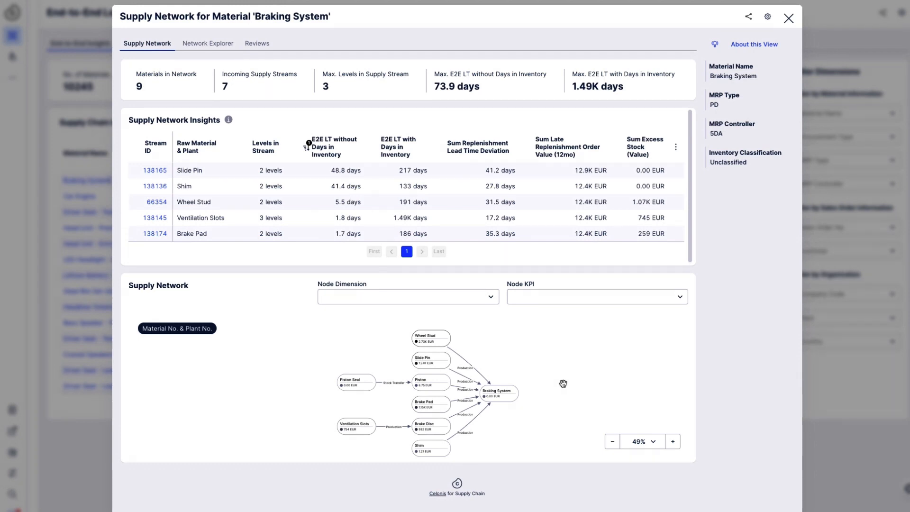
left_click(497, 390)
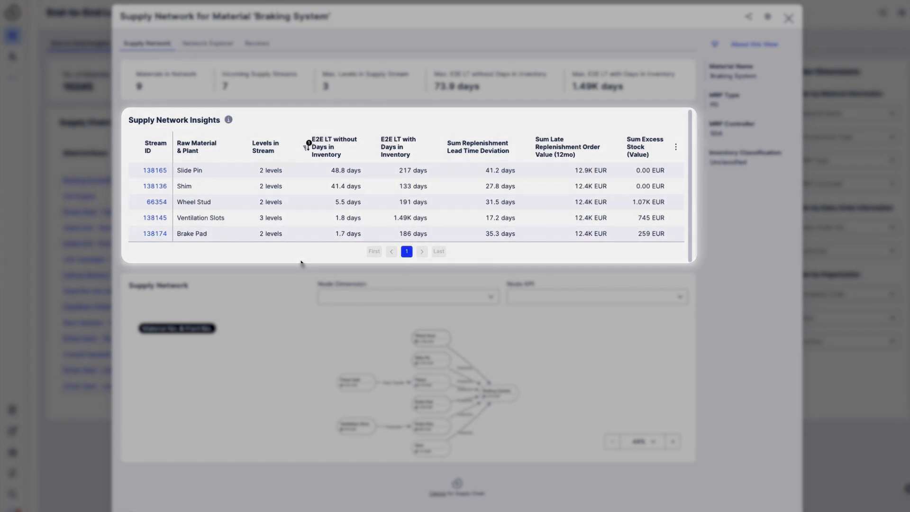
mouse_move(155, 185)
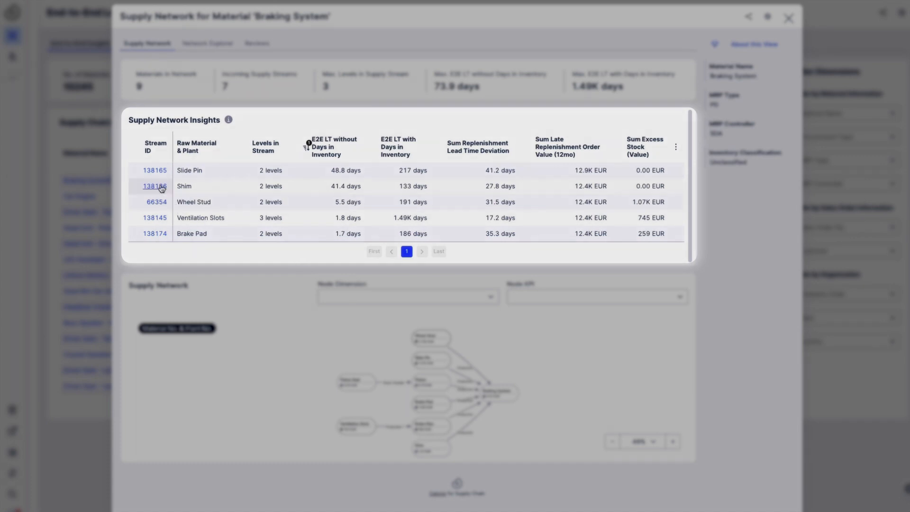
Open the Slide Pin supply stream profile showing its purchase lead time deviation.
left_click(154, 186)
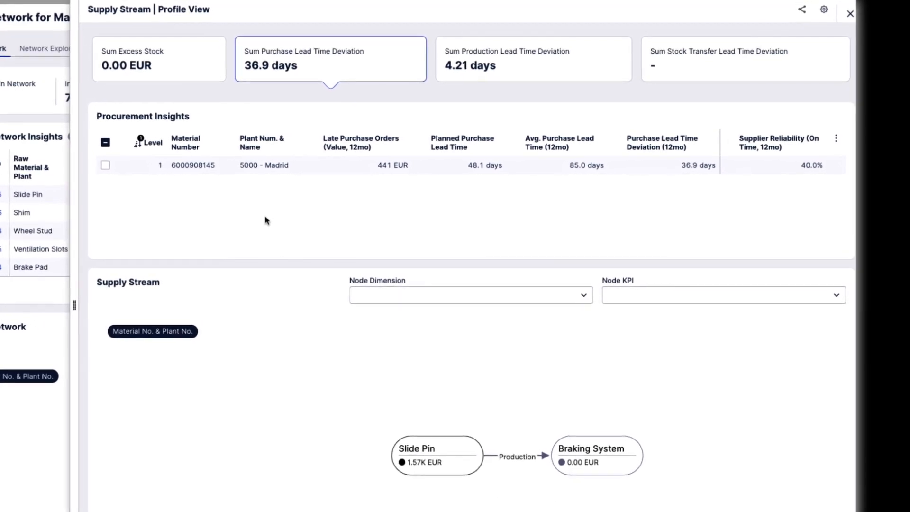
mouse_move(302, 220)
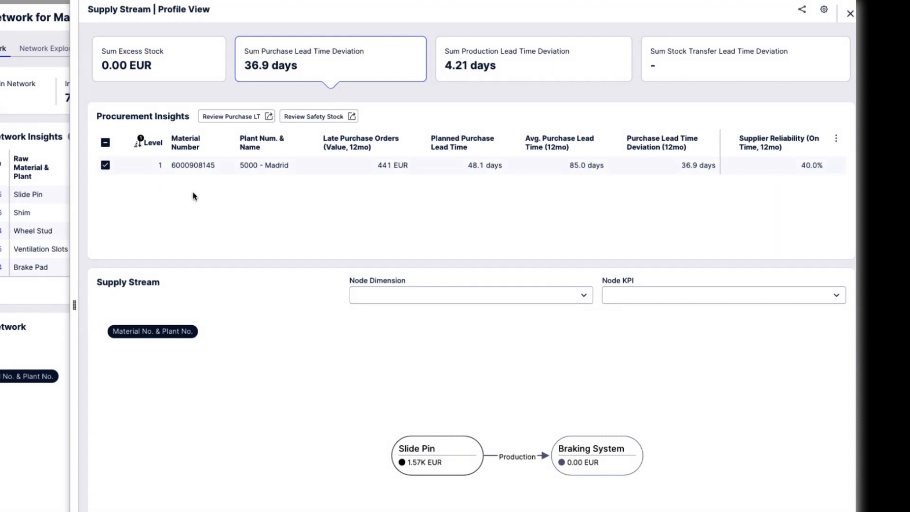
left_click(230, 116)
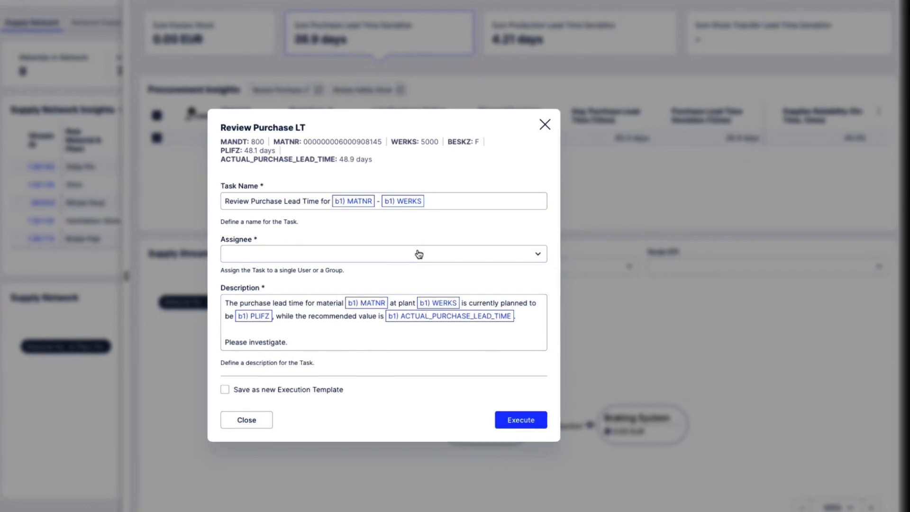
left_click(418, 253)
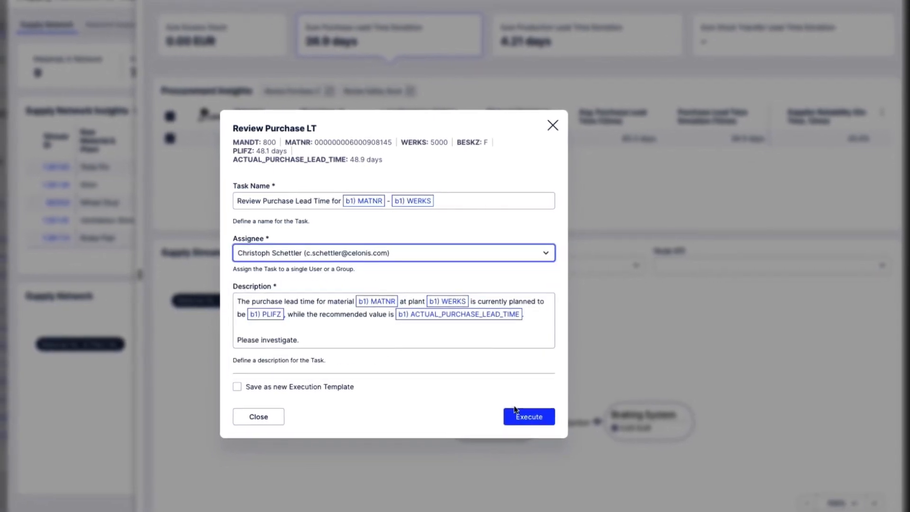
left_click(528, 416)
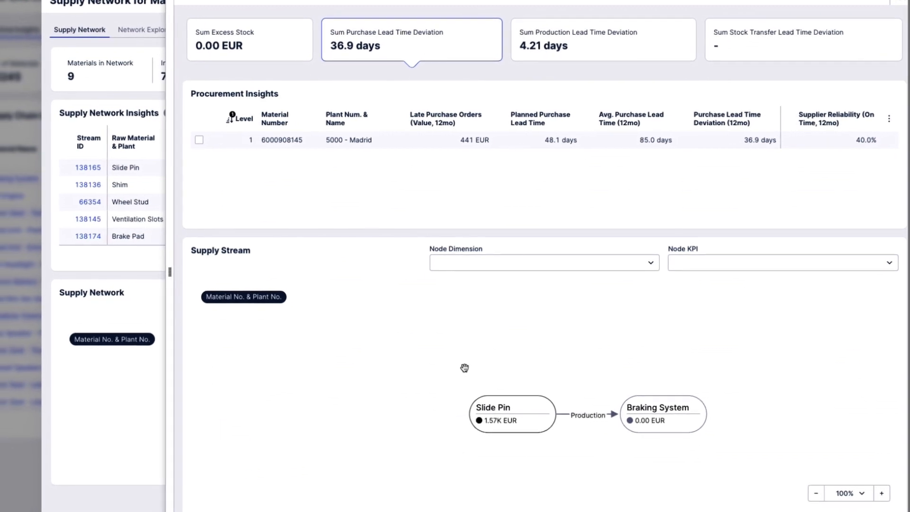